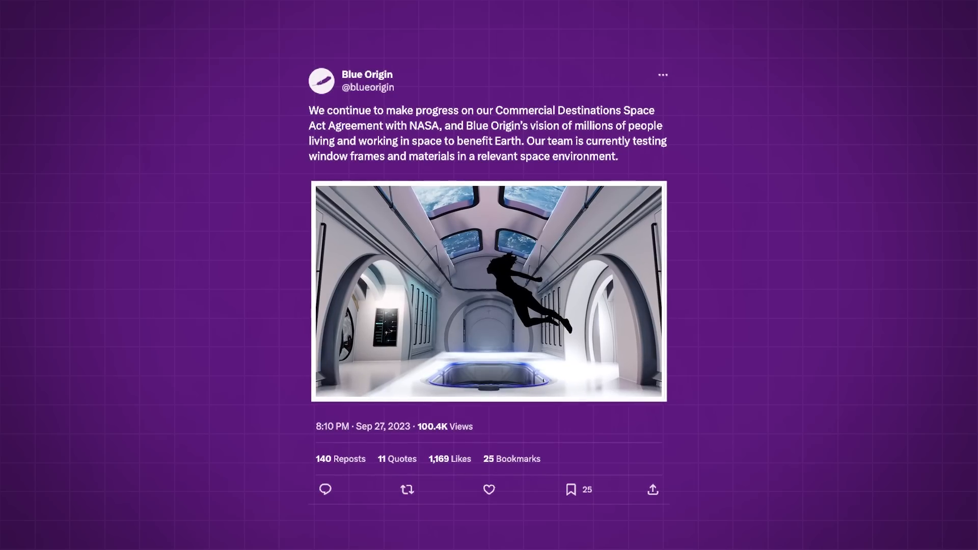
click(488, 292)
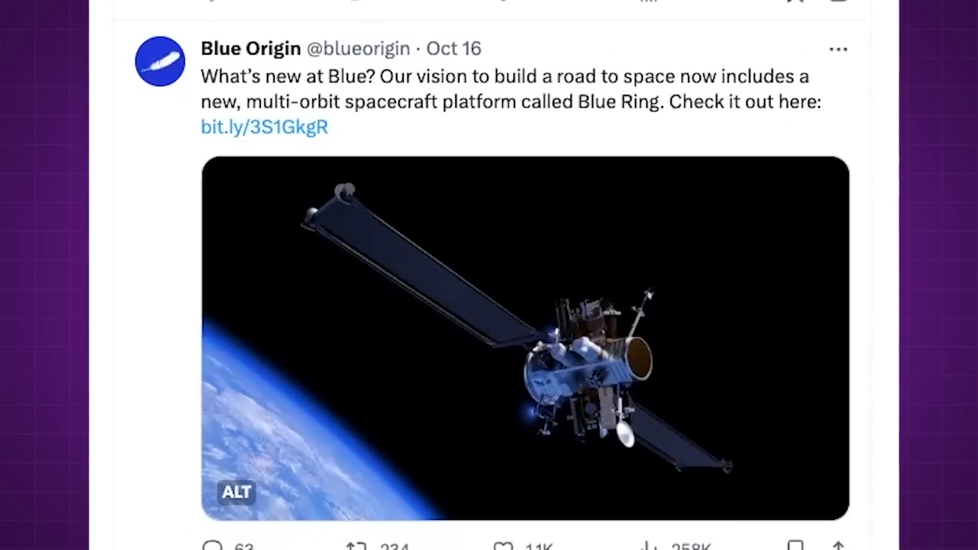
scroll(down, 3)
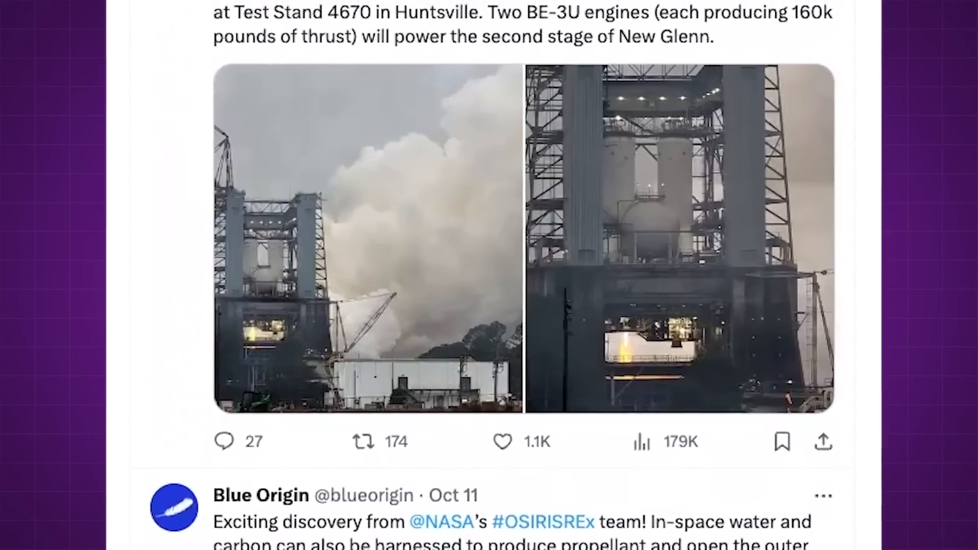
scroll(down, 3)
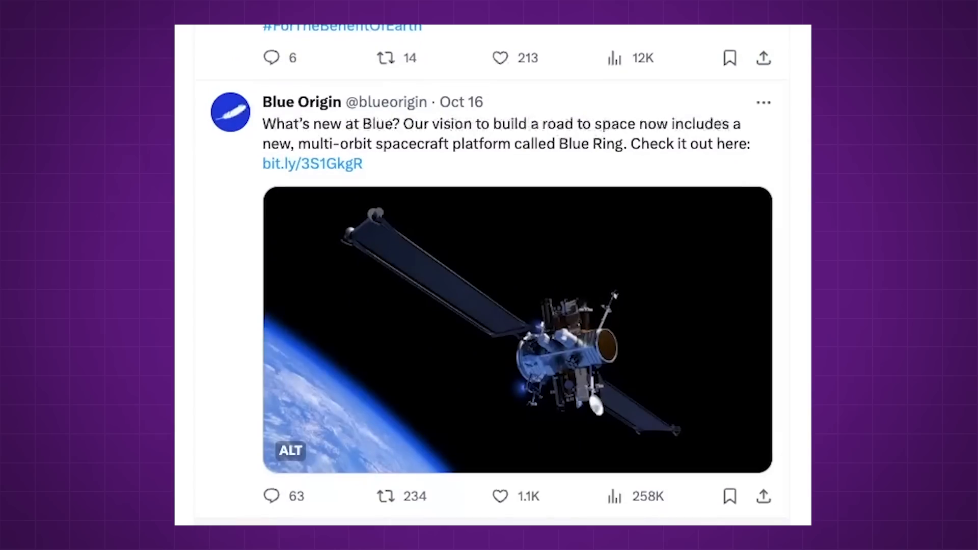
scroll(down, 3)
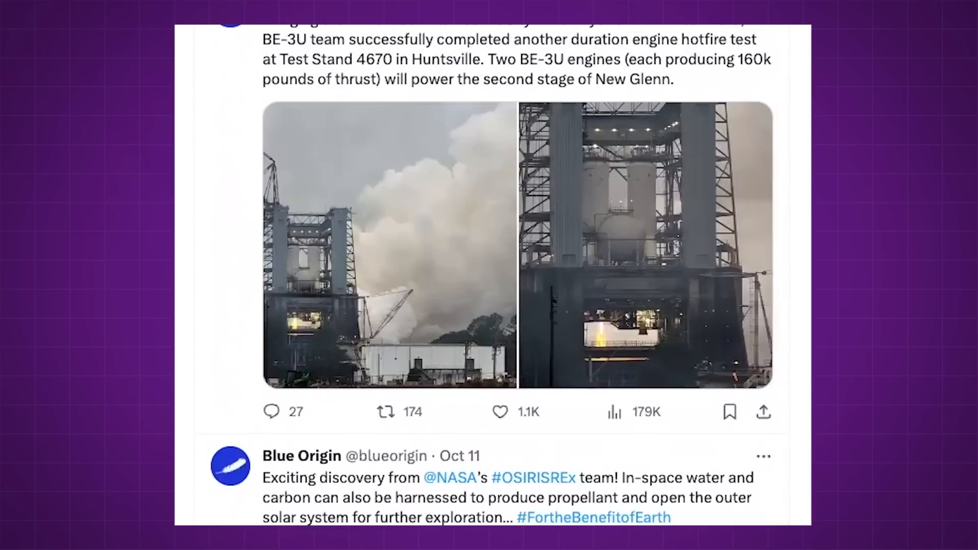
scroll(down, 3)
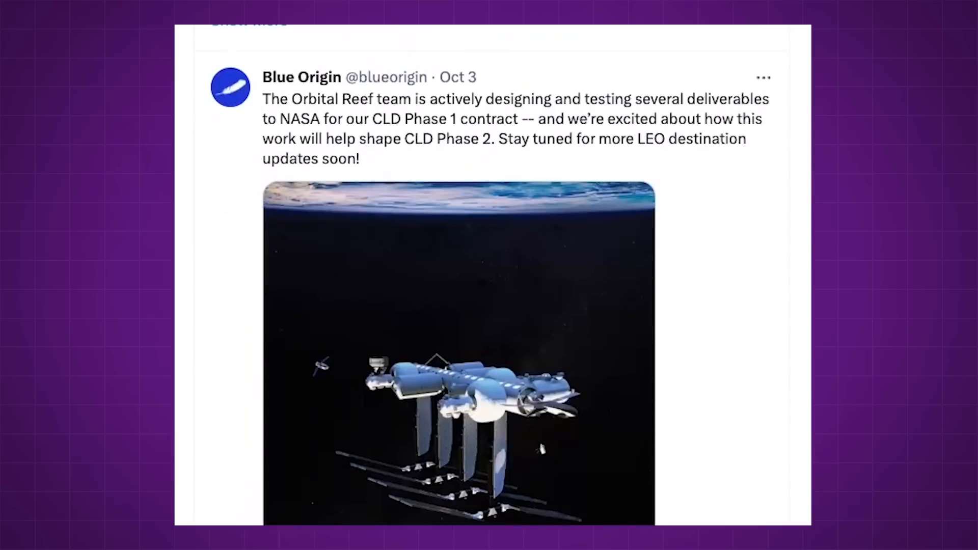
scroll(down, 3)
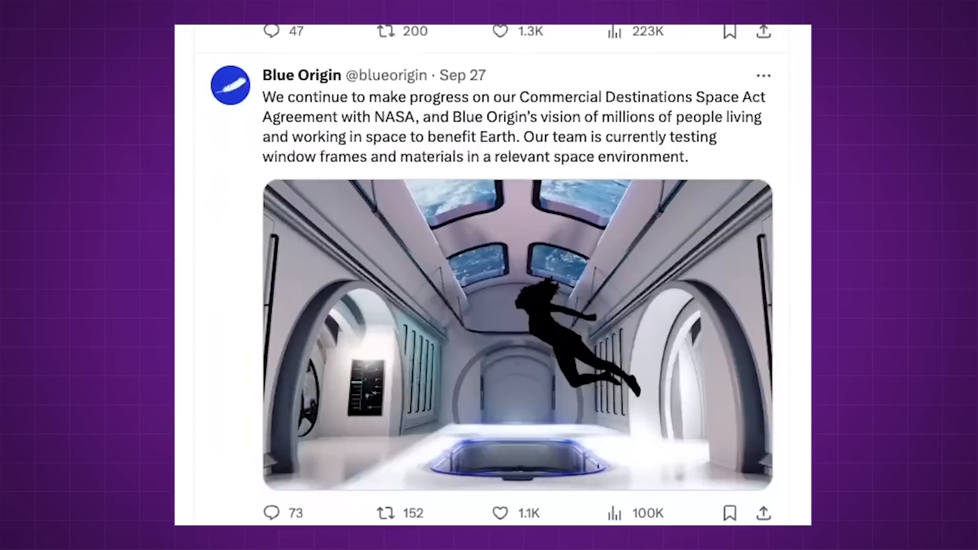